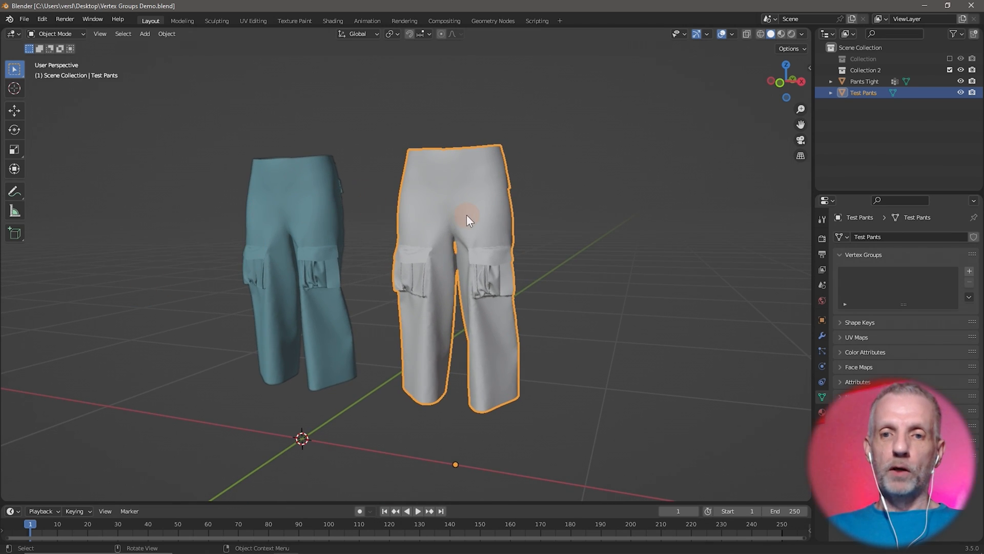
Make the blue Pants Tight trousers the active object to reveal its vertex groups.
left_click(864, 81)
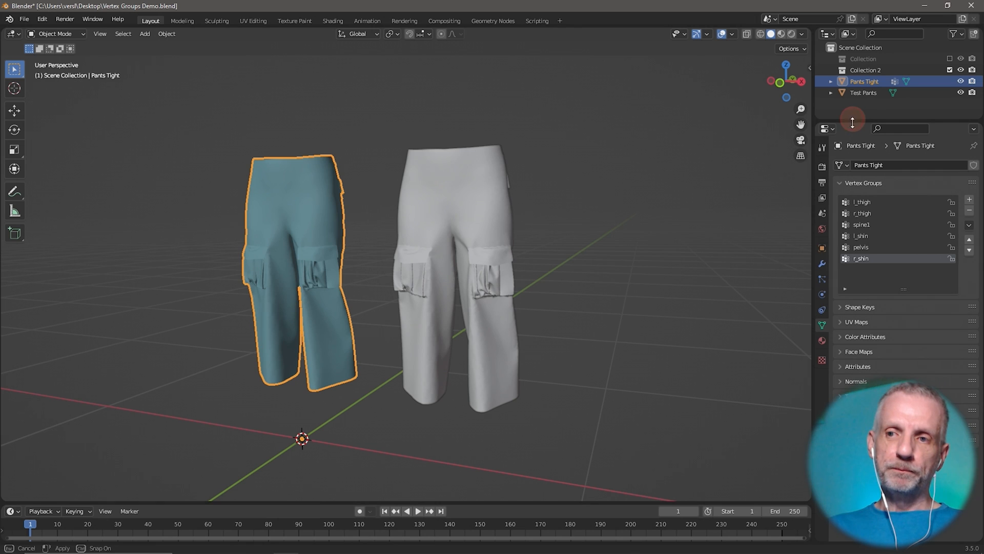
Make the grey Test Pants the active object, showing an empty Vertex Groups list.
left_click(832, 81)
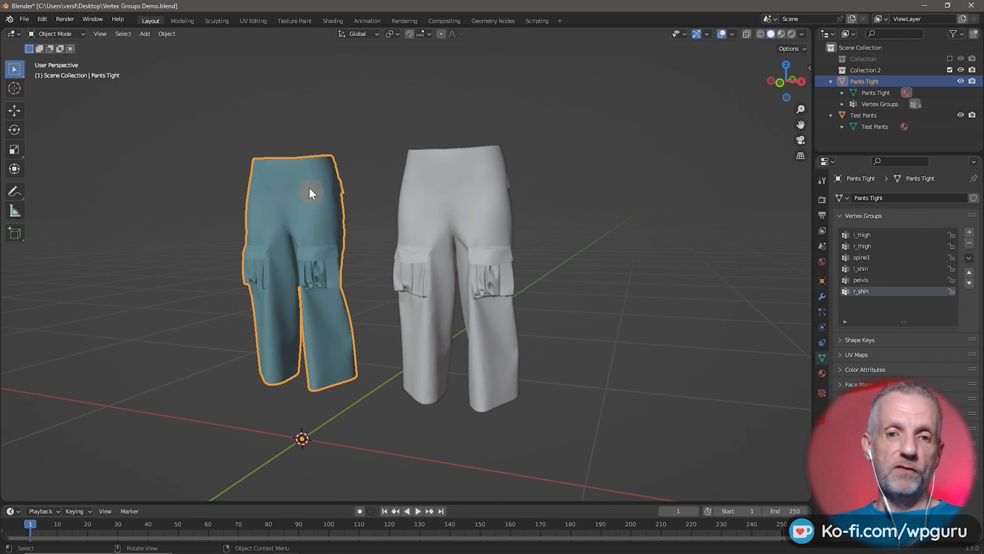
mouse_move(308, 271)
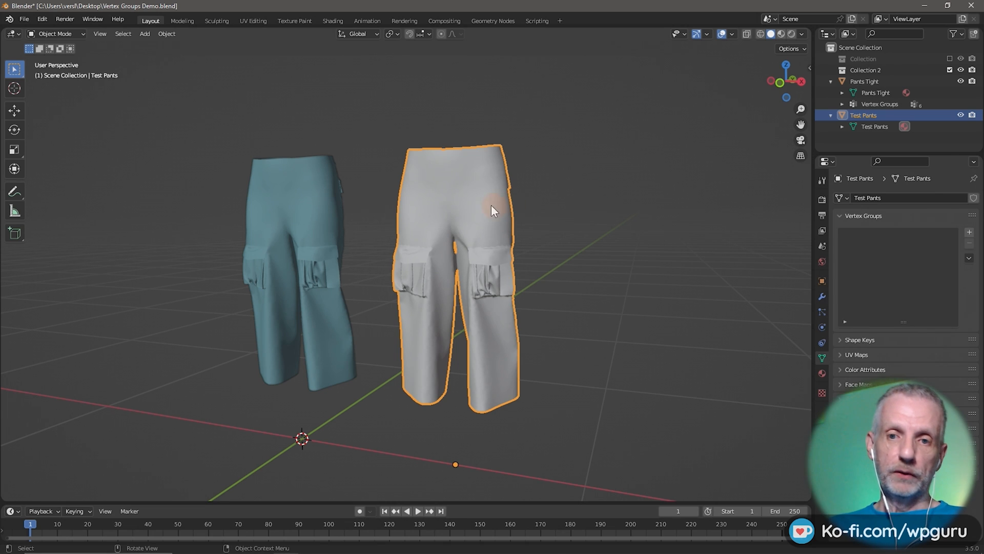
mouse_move(505, 244)
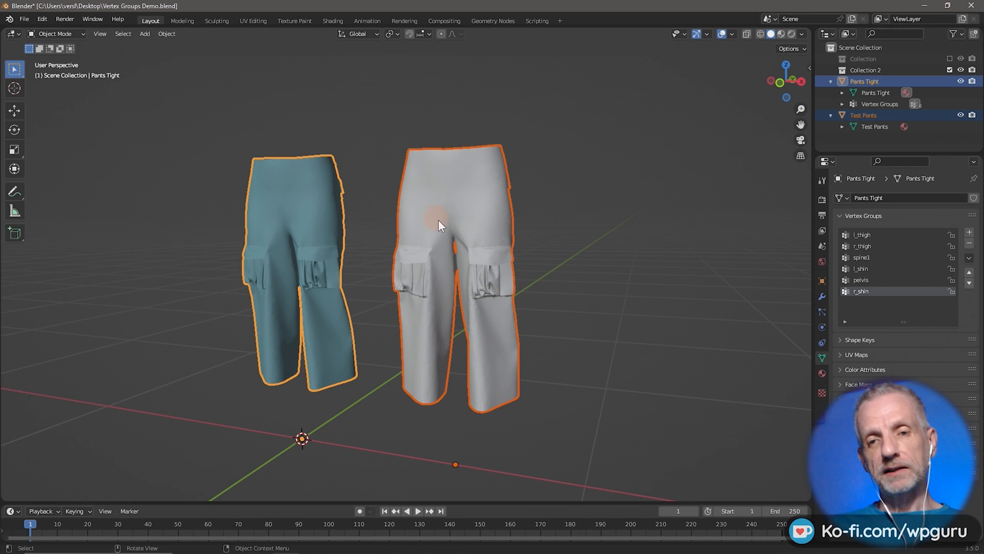
mouse_move(458, 236)
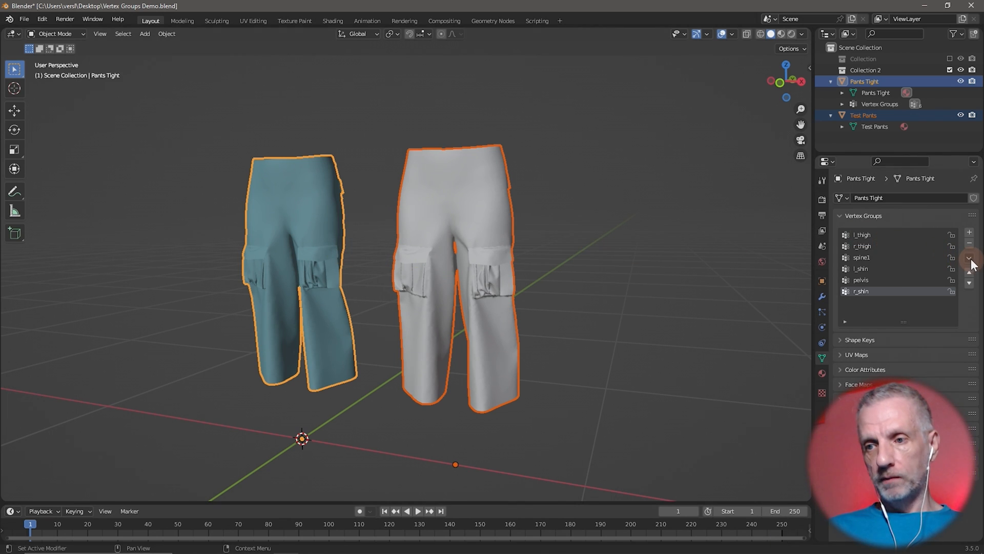
mouse_move(968, 258)
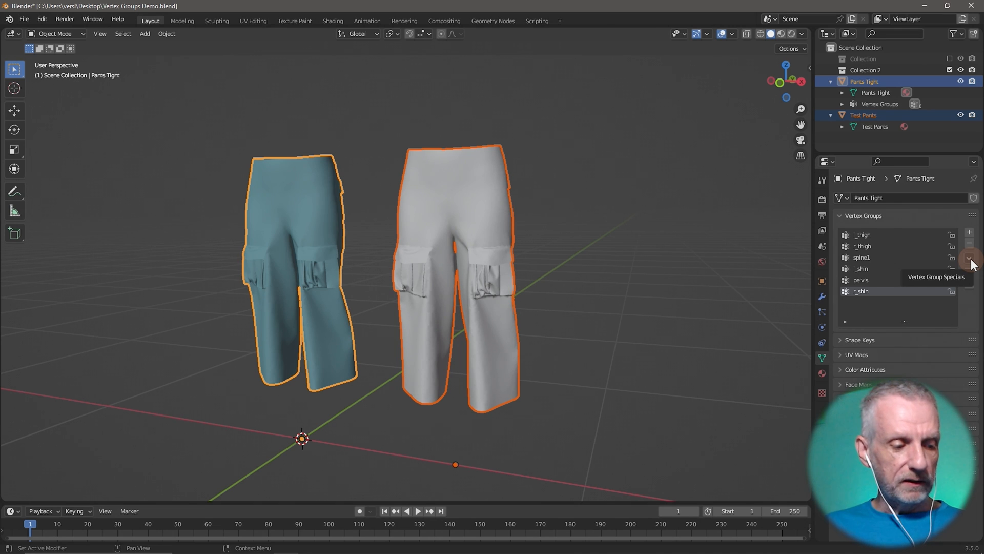
Run Copy Vertex Group to Selected from Vertex Group Specials, copying Pants Tight's groups onto Test Pants.
left_click(969, 259)
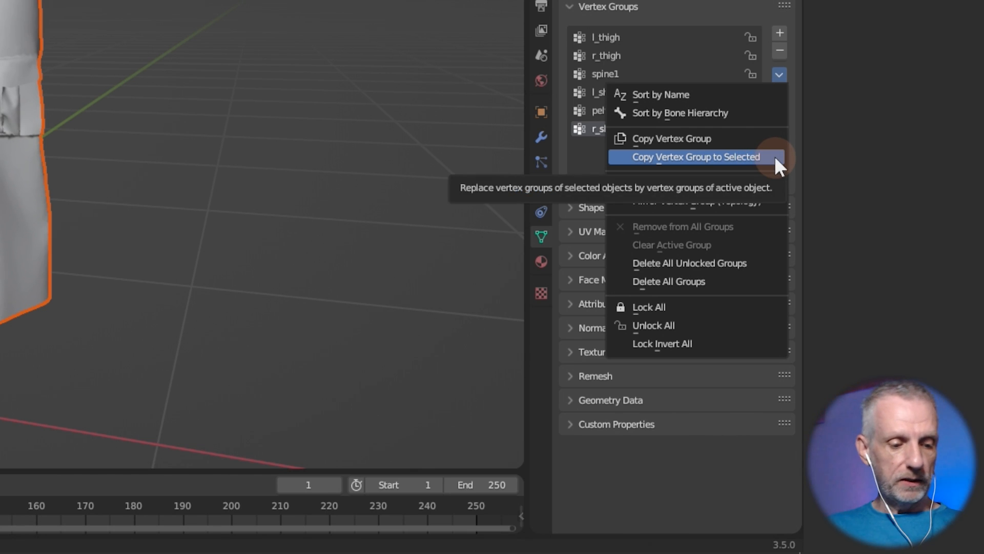
left_click(690, 156)
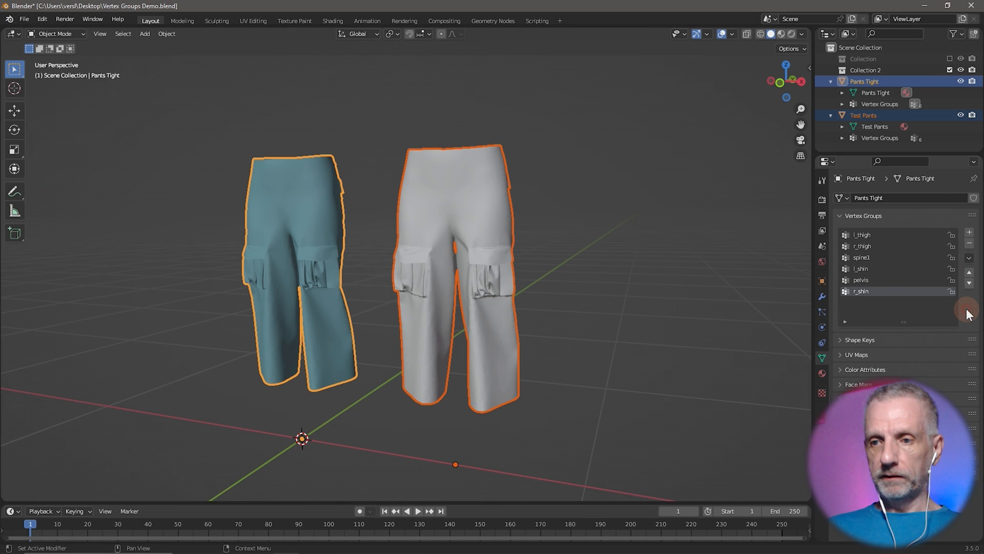